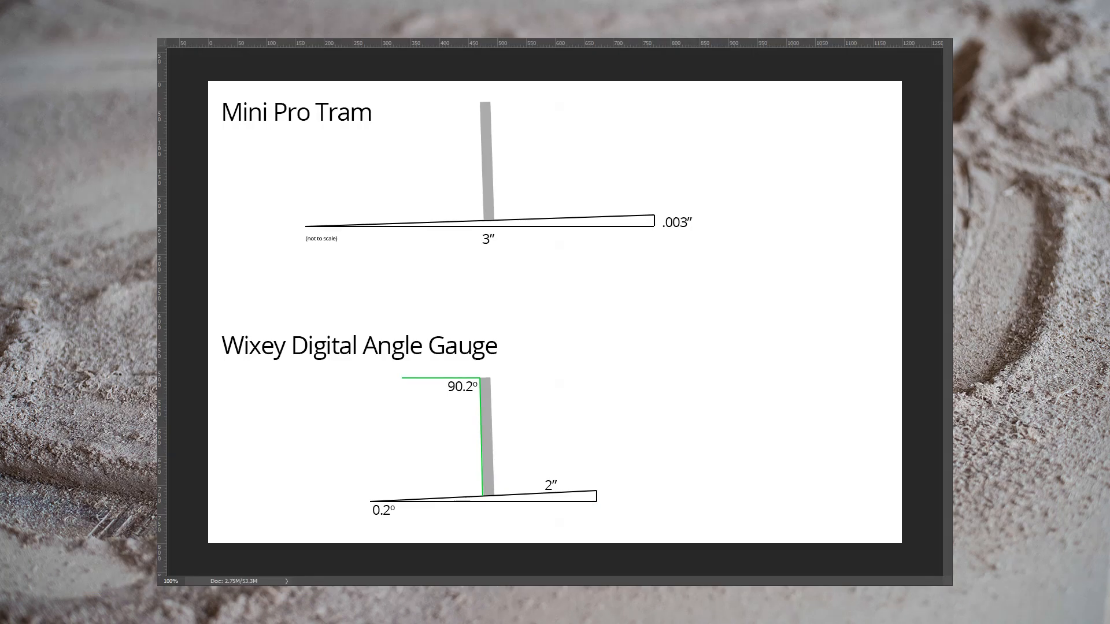
{"action": "mouse_move", "coordinate": [656, 246]}
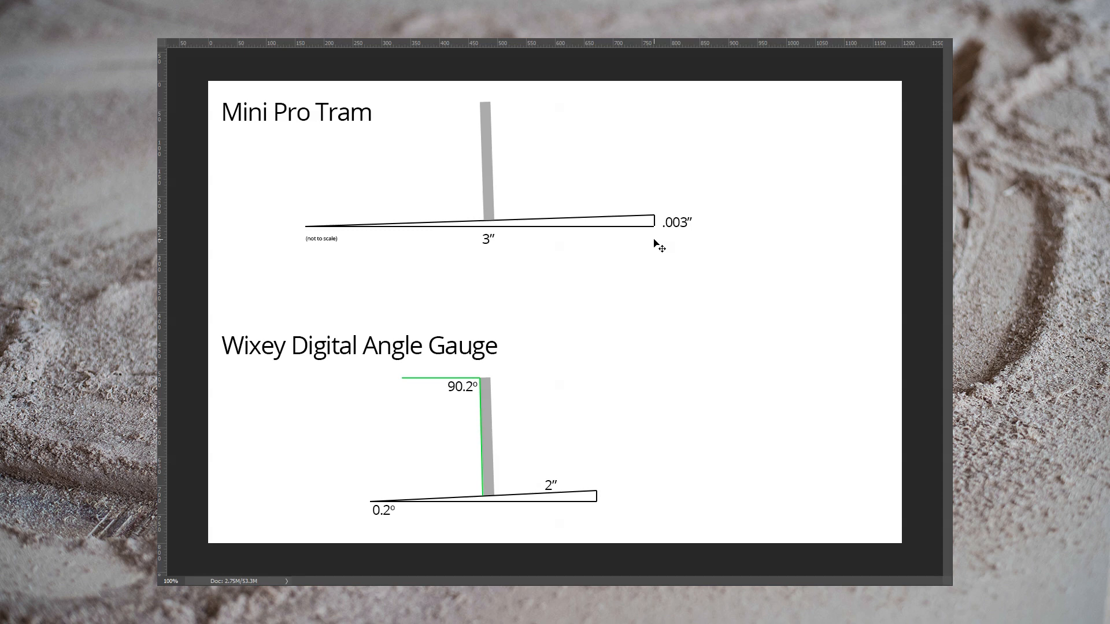
{"action": "mouse_move", "coordinate": [861, 406]}
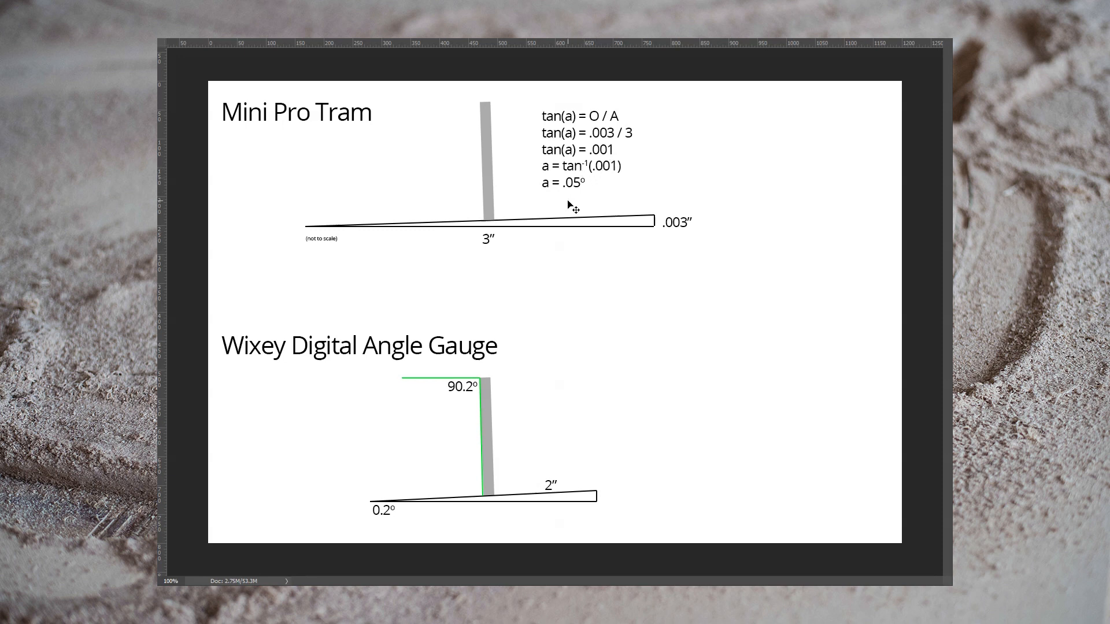
{"action": "mouse_move", "coordinate": [568, 203]}
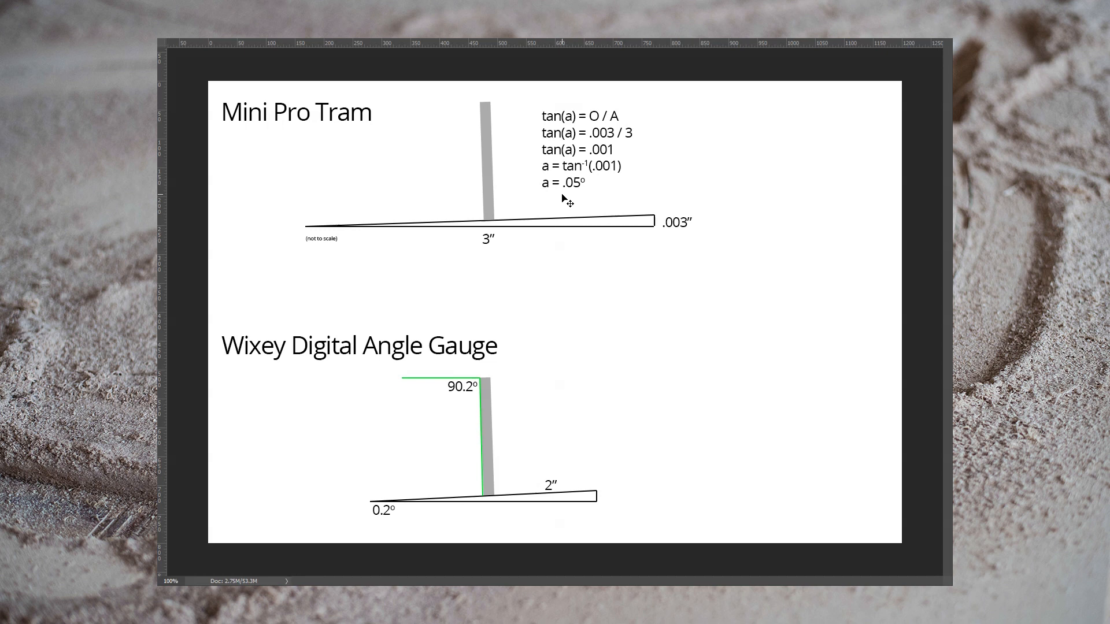
{"action": "mouse_move", "coordinate": [571, 196]}
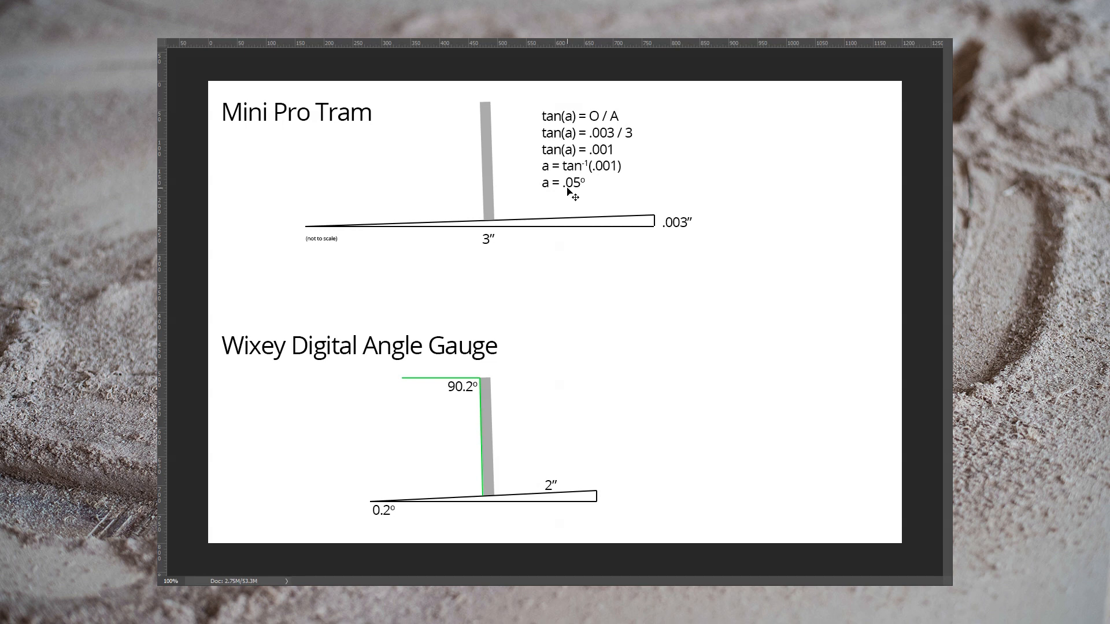
{"action": "mouse_move", "coordinate": [389, 523]}
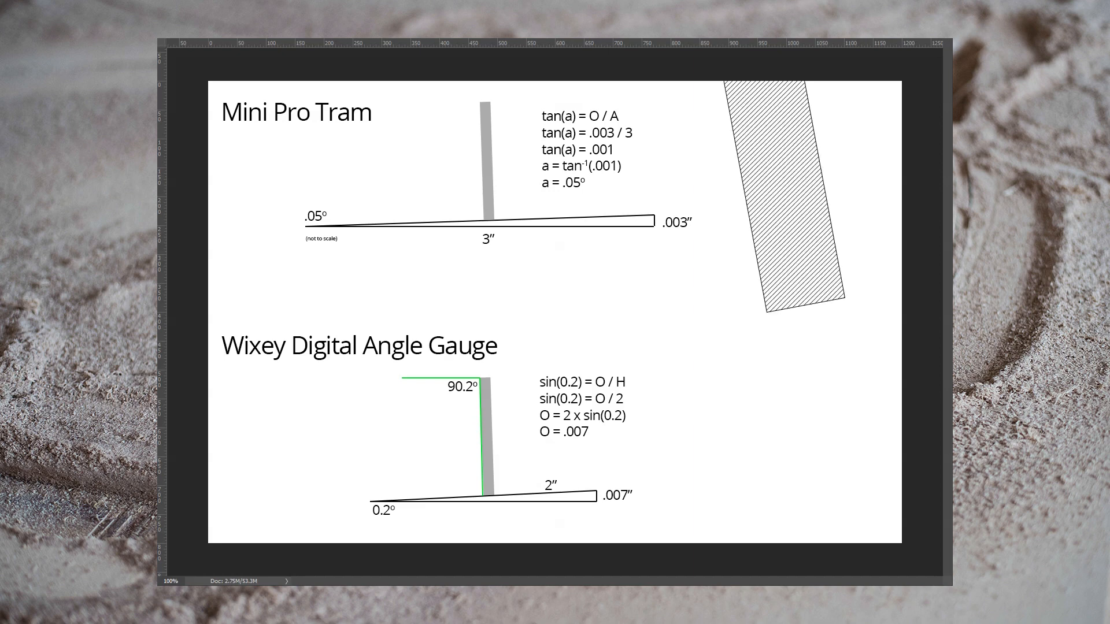
{"action": "mouse_move", "coordinate": [801, 312]}
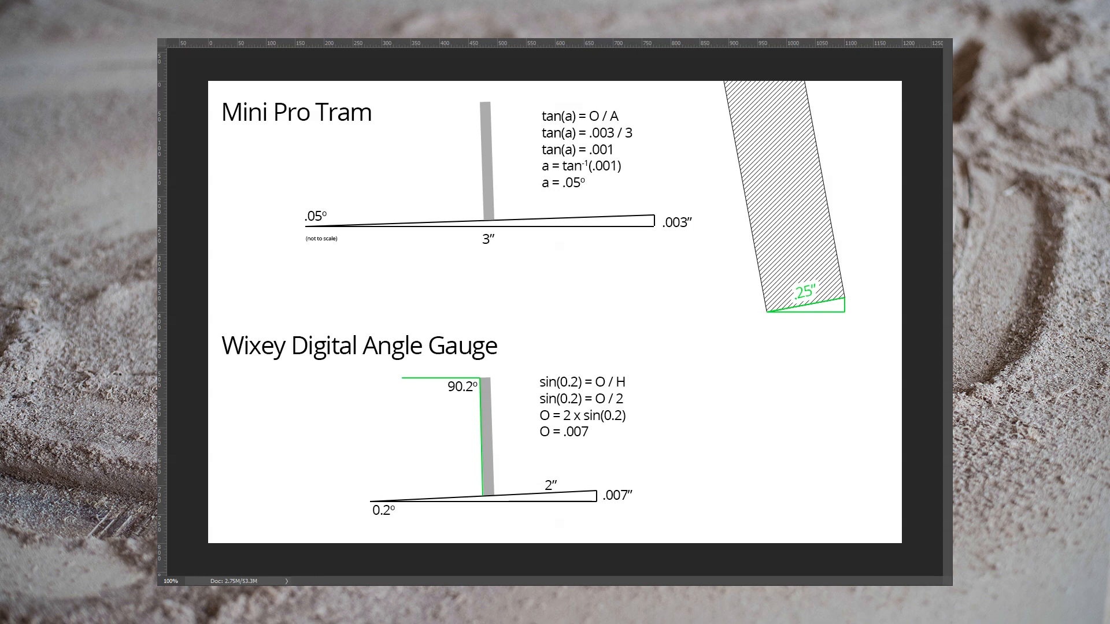
{"action": "mouse_move", "coordinate": [887, 315]}
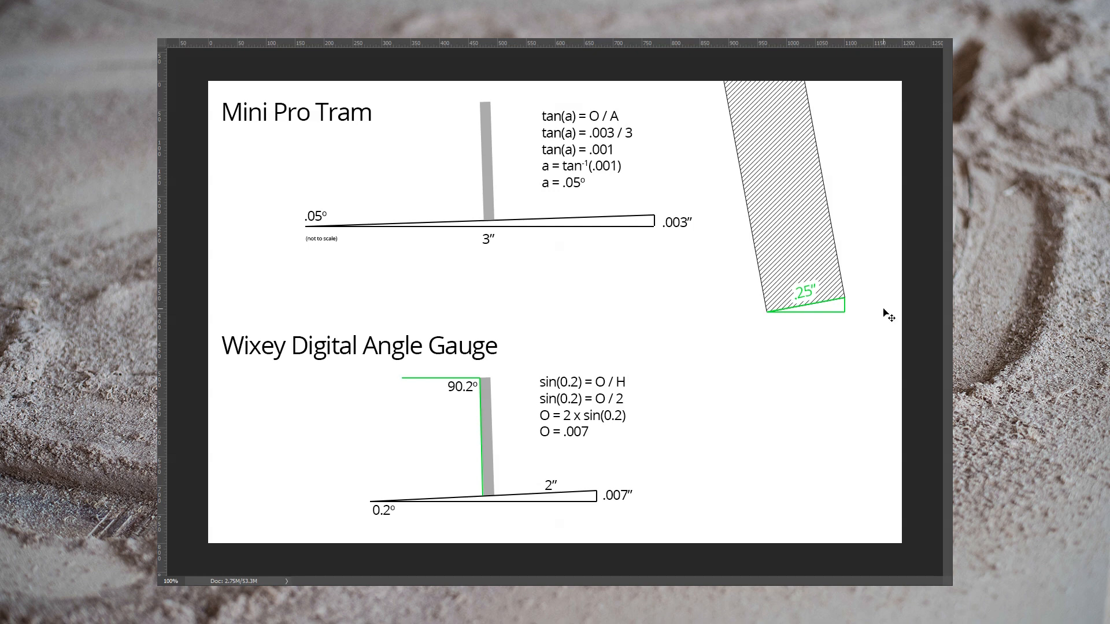
{"action": "mouse_move", "coordinate": [853, 310]}
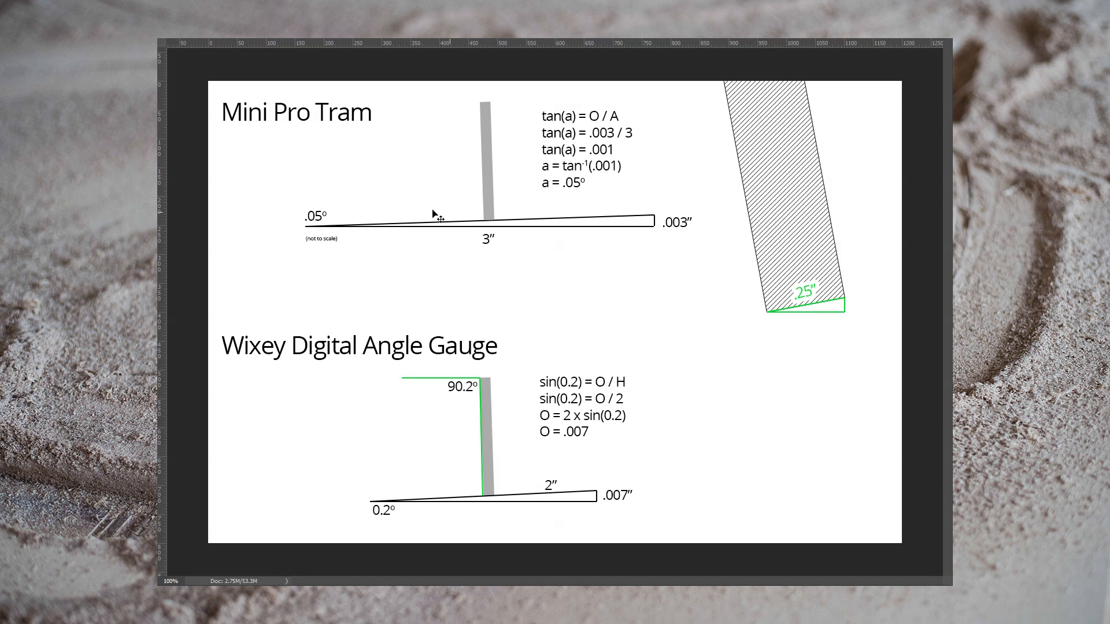
{"action": "mouse_move", "coordinate": [322, 226]}
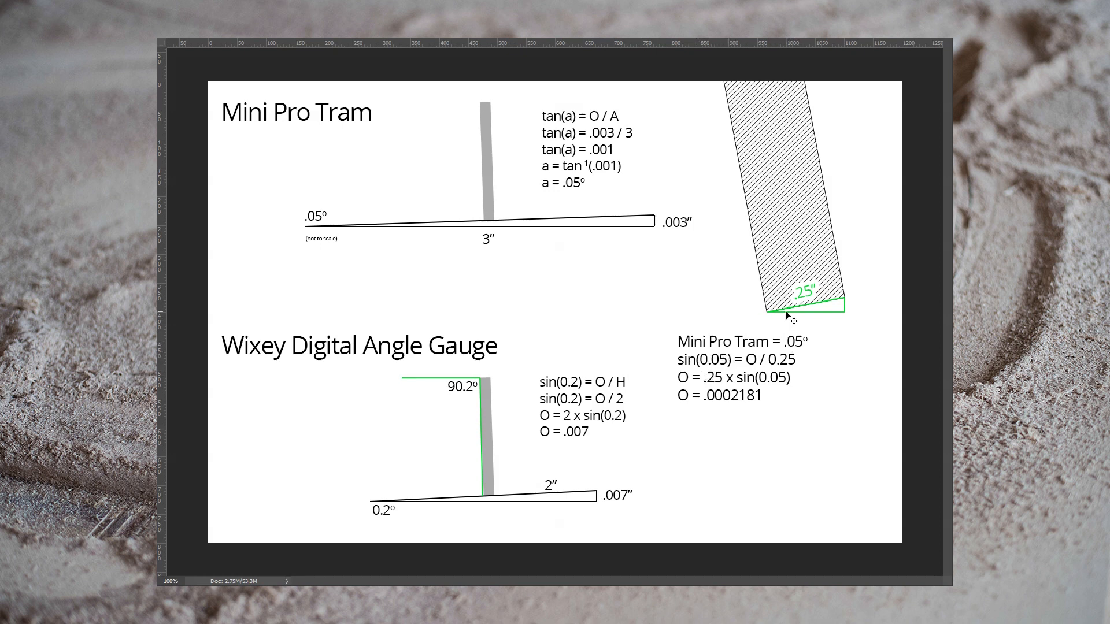
{"action": "mouse_move", "coordinate": [785, 314]}
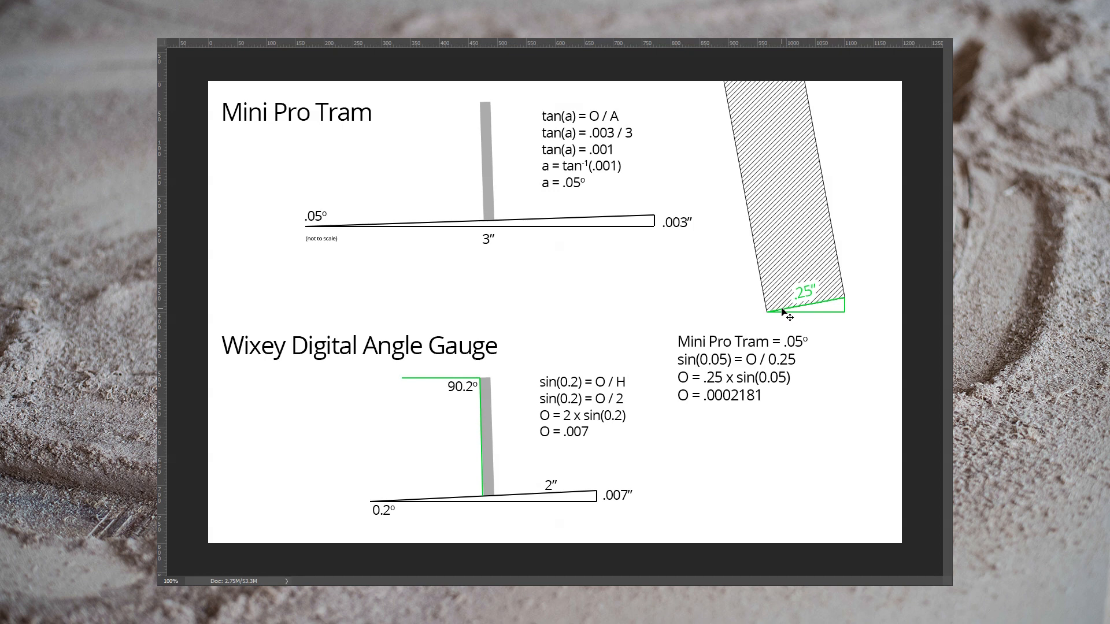
{"action": "mouse_move", "coordinate": [853, 319]}
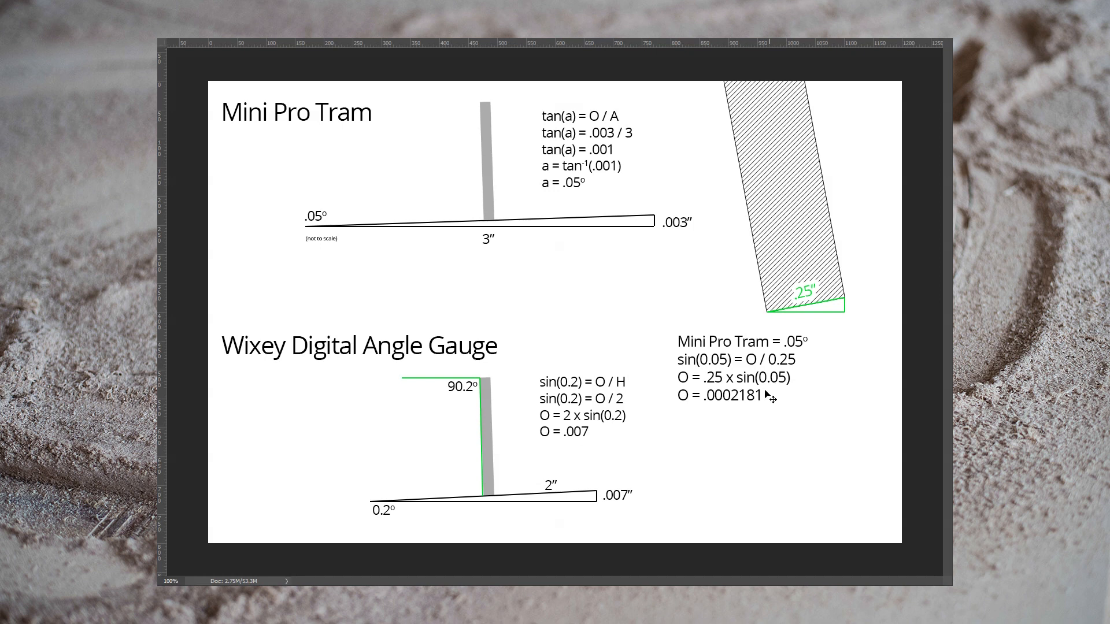
{"action": "mouse_move", "coordinate": [724, 408]}
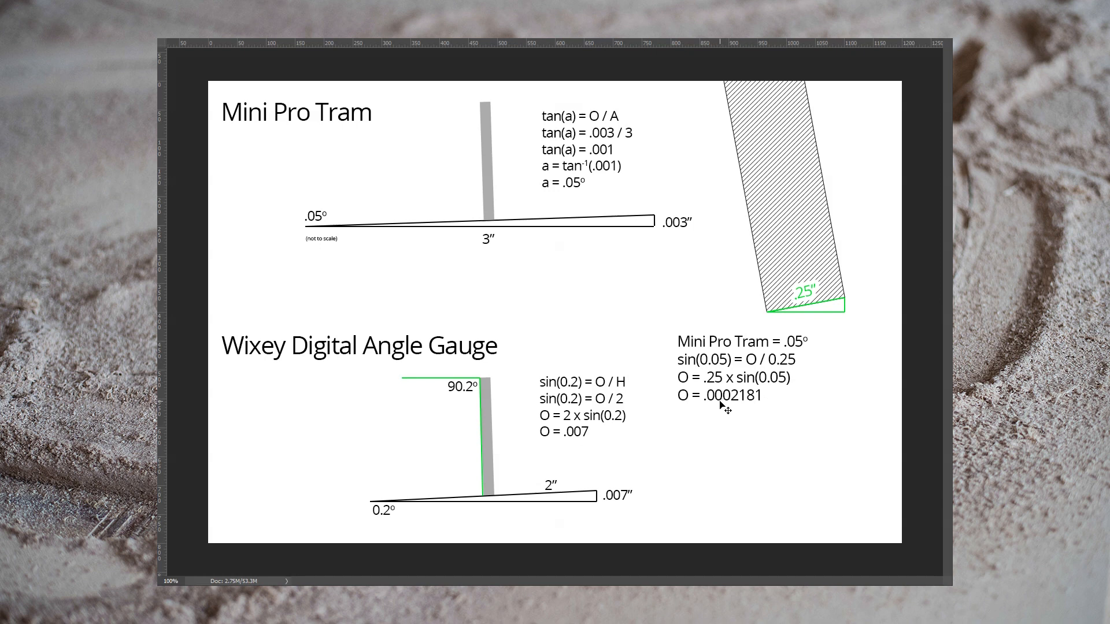
{"action": "mouse_move", "coordinate": [816, 415]}
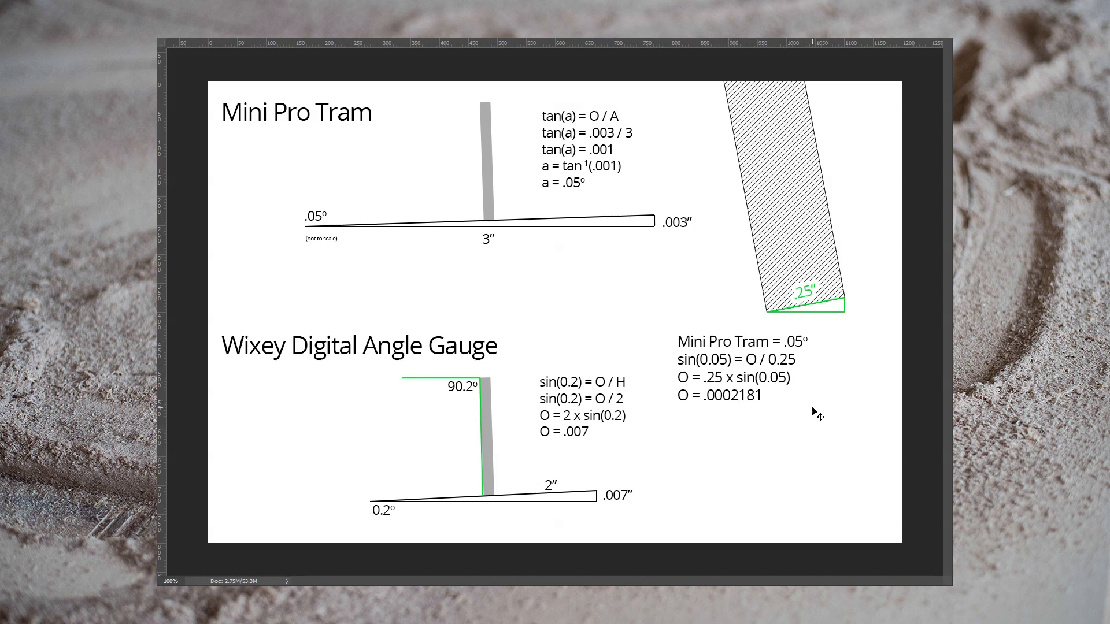
{"action": "mouse_move", "coordinate": [859, 306]}
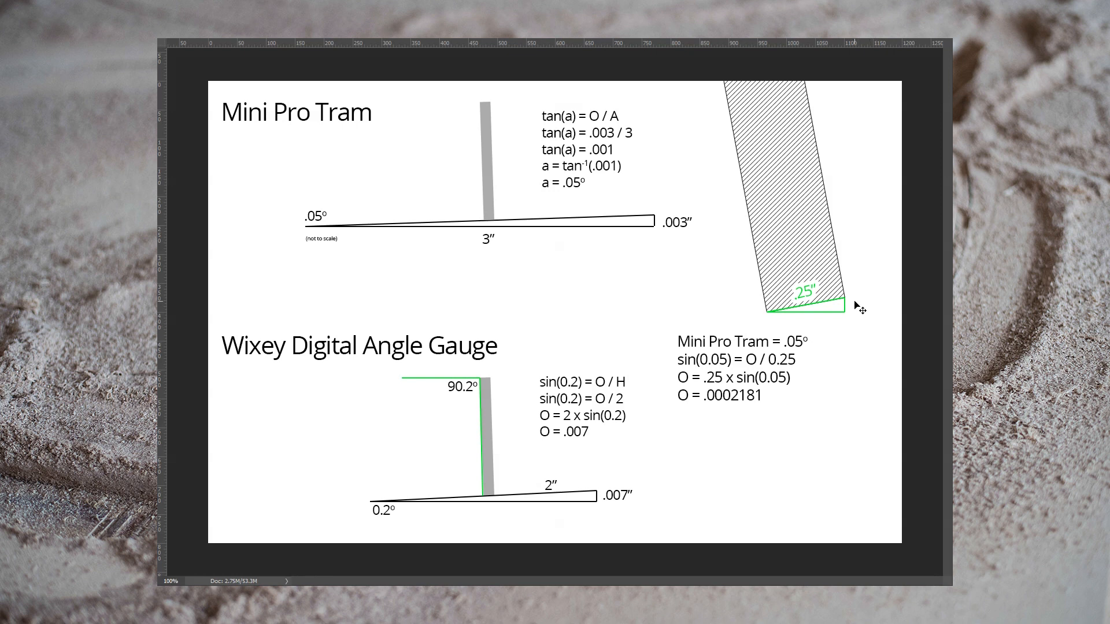
{"action": "mouse_move", "coordinate": [889, 374]}
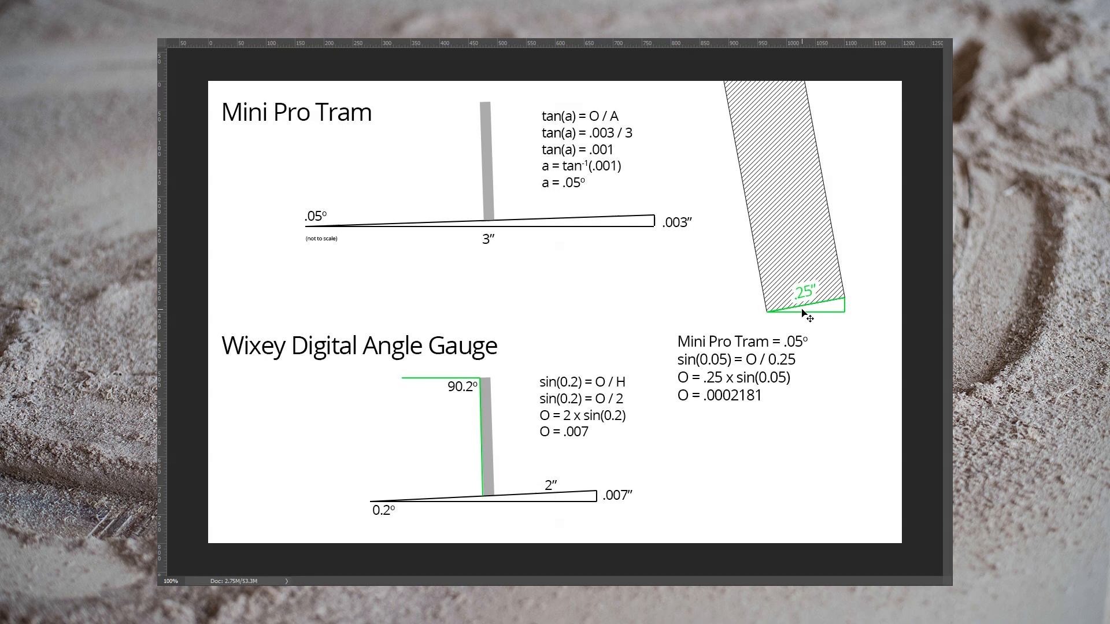
{"action": "type", "text": "Digital Angle Gauge = 0.2°"}
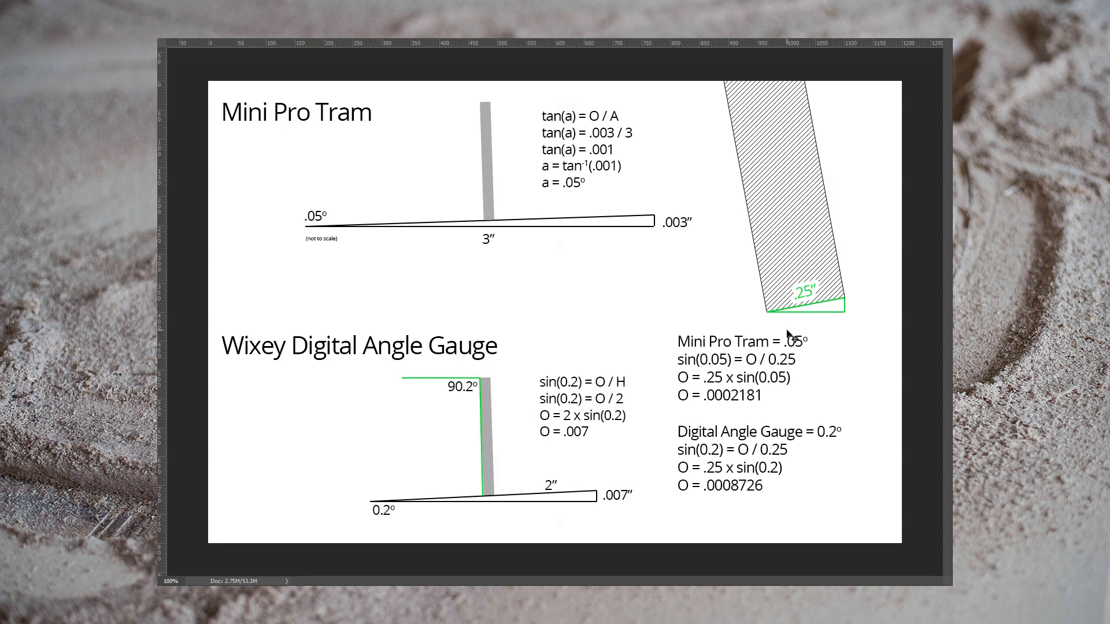
{"action": "mouse_move", "coordinate": [845, 300]}
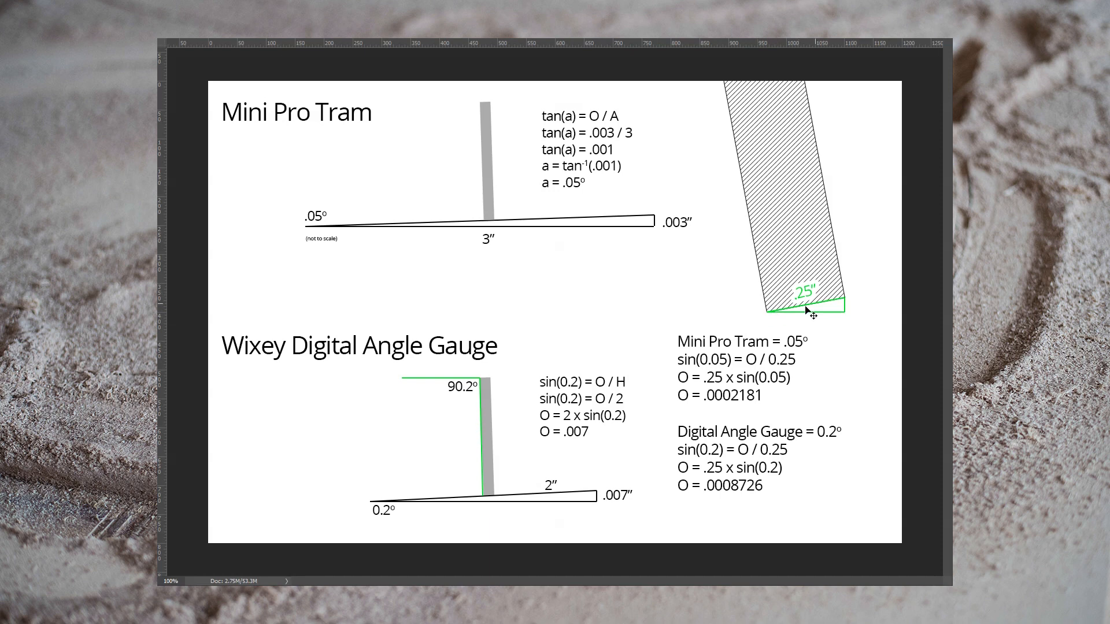
{"action": "mouse_move", "coordinate": [716, 482]}
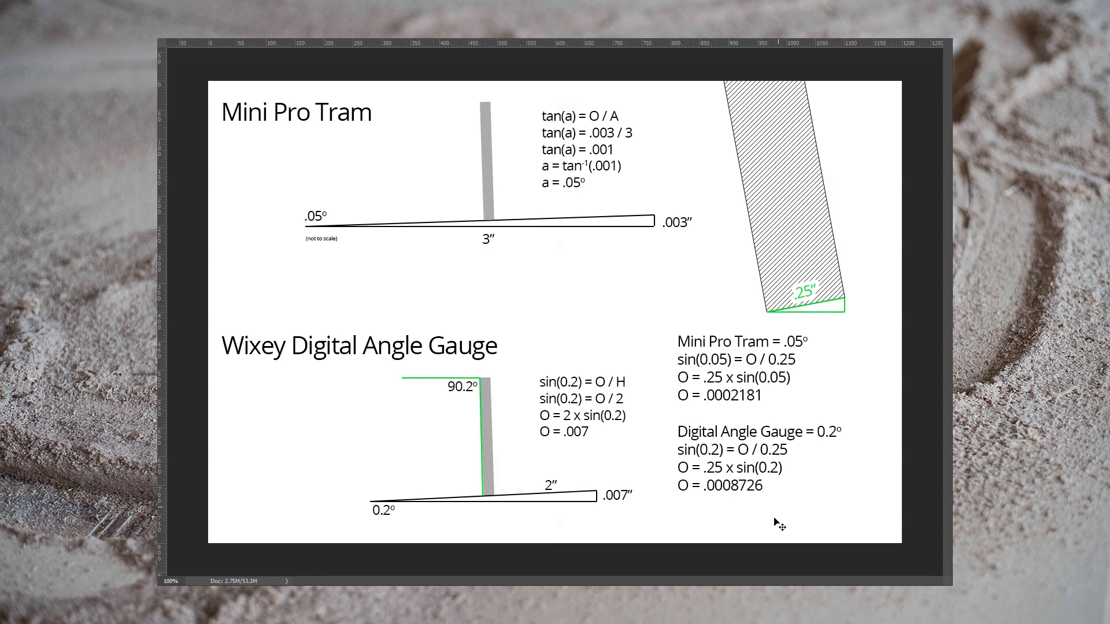
{"action": "mouse_move", "coordinate": [730, 498]}
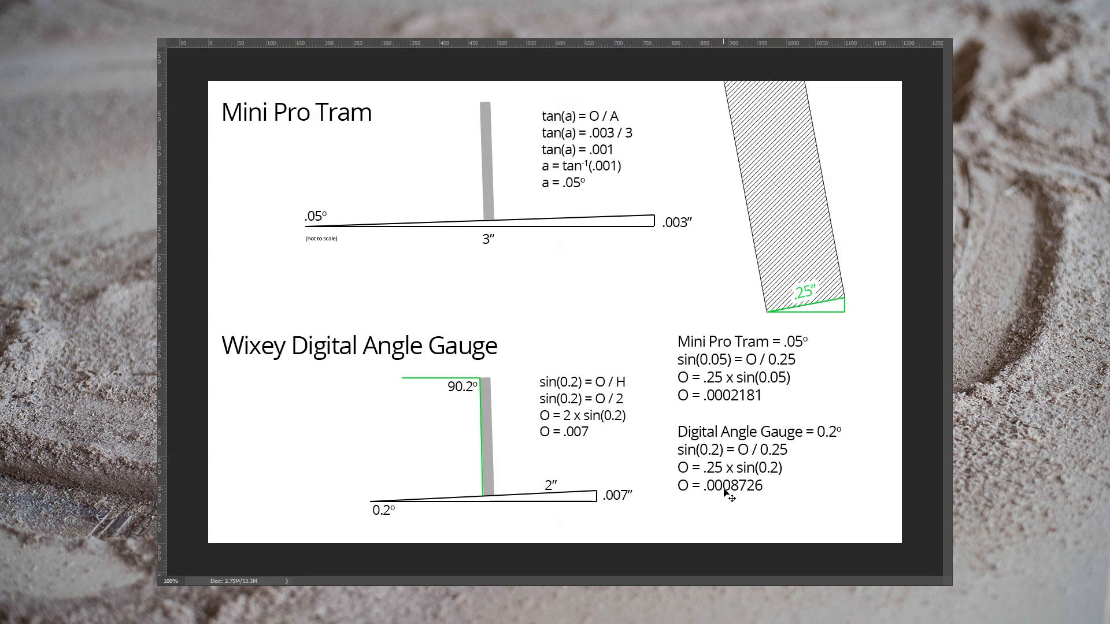